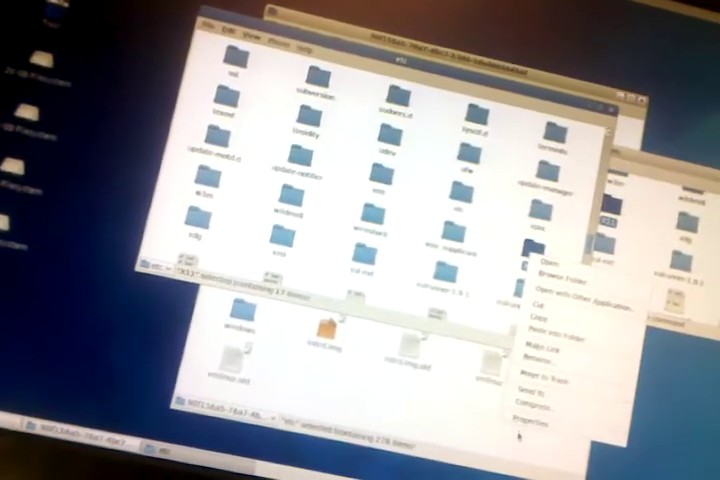
- Show the pasted item's Properties from its context menu, revealing owner, group and permissions
click(548, 420)
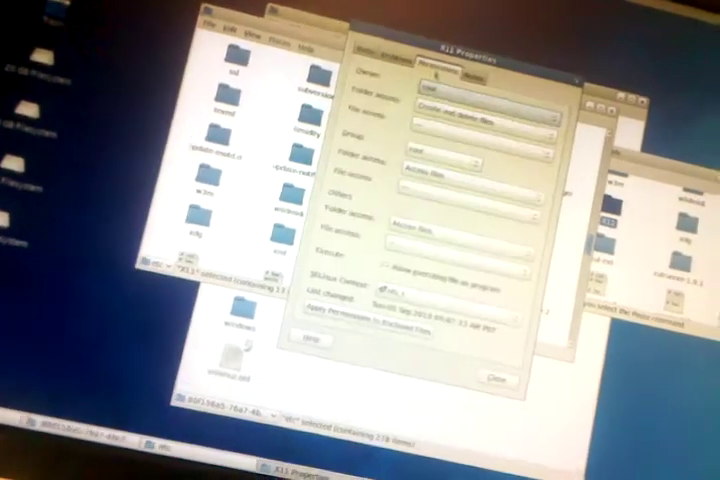